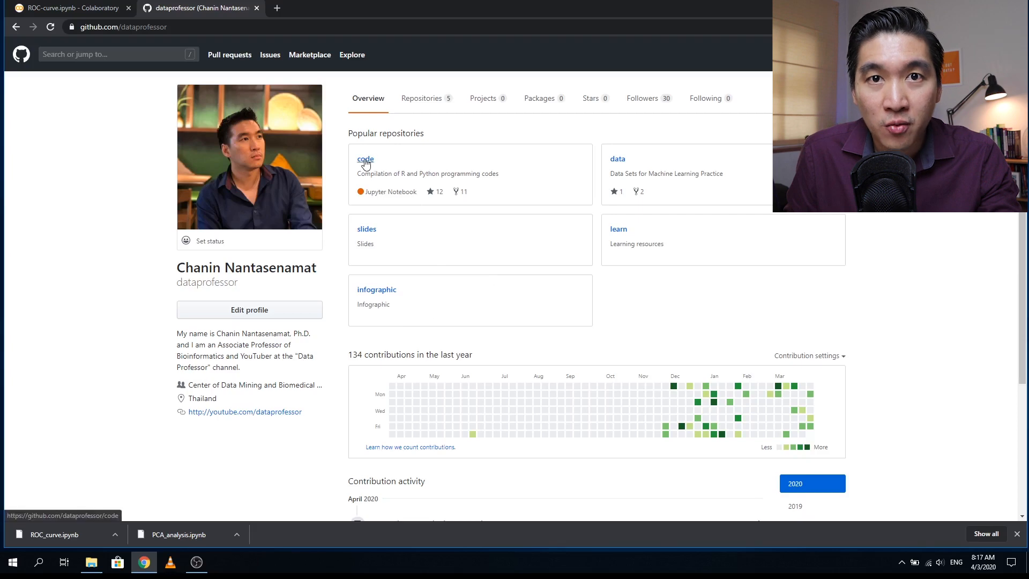
Step: Open ROC_curve.ipynb from the code repository's python folder and save it locally
click(365, 160)
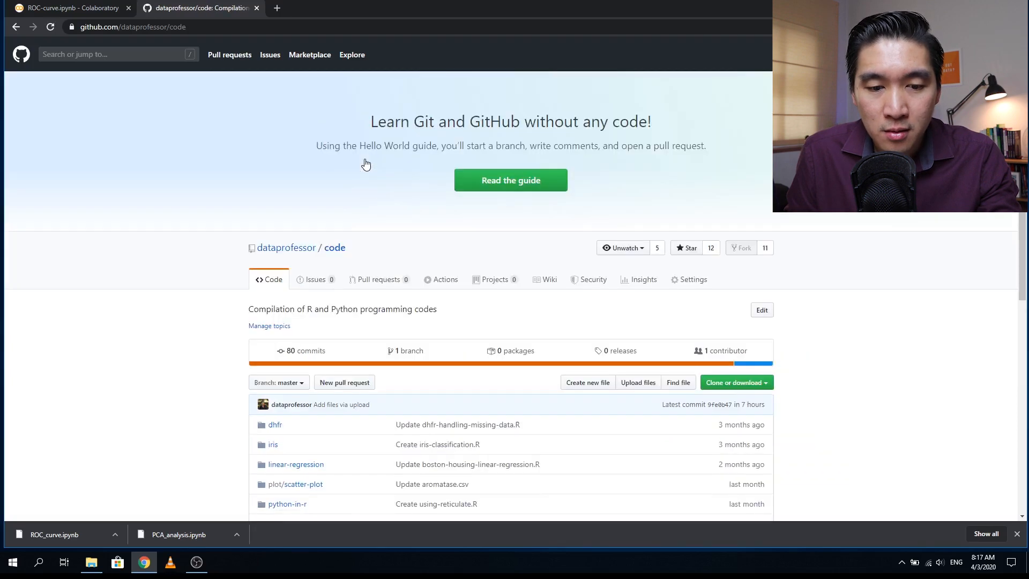
scroll(down, 3)
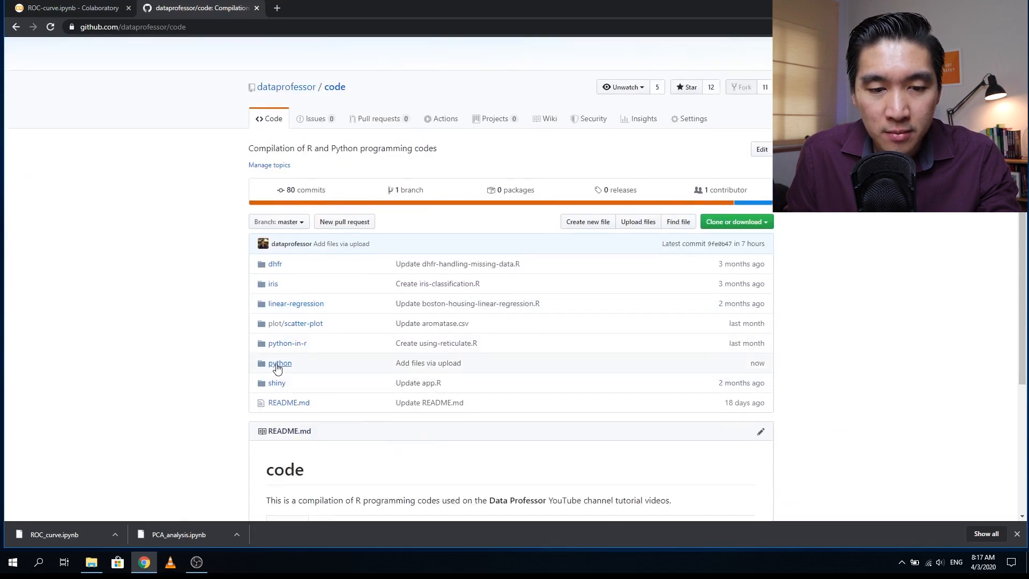
click(280, 362)
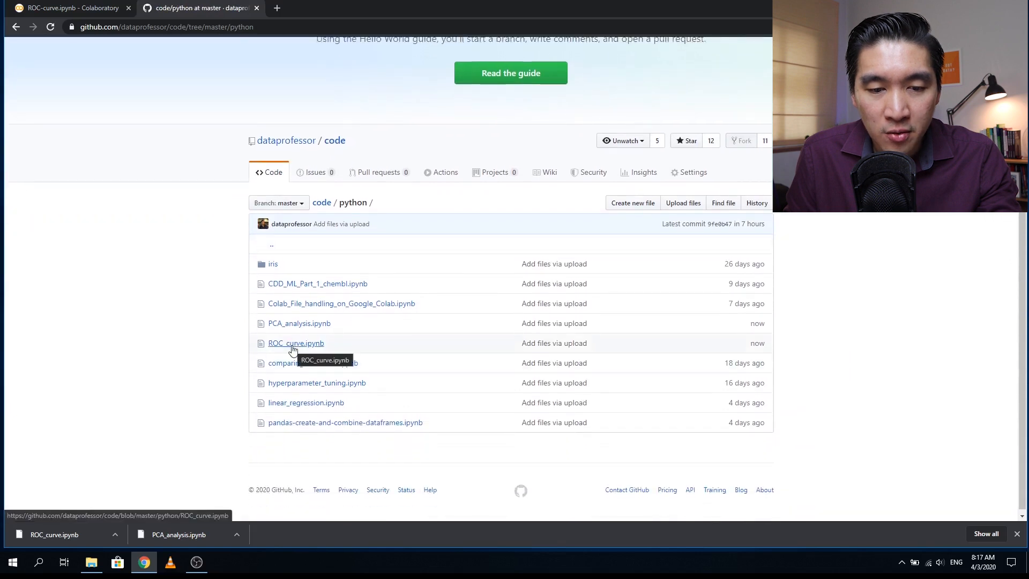
click(295, 343)
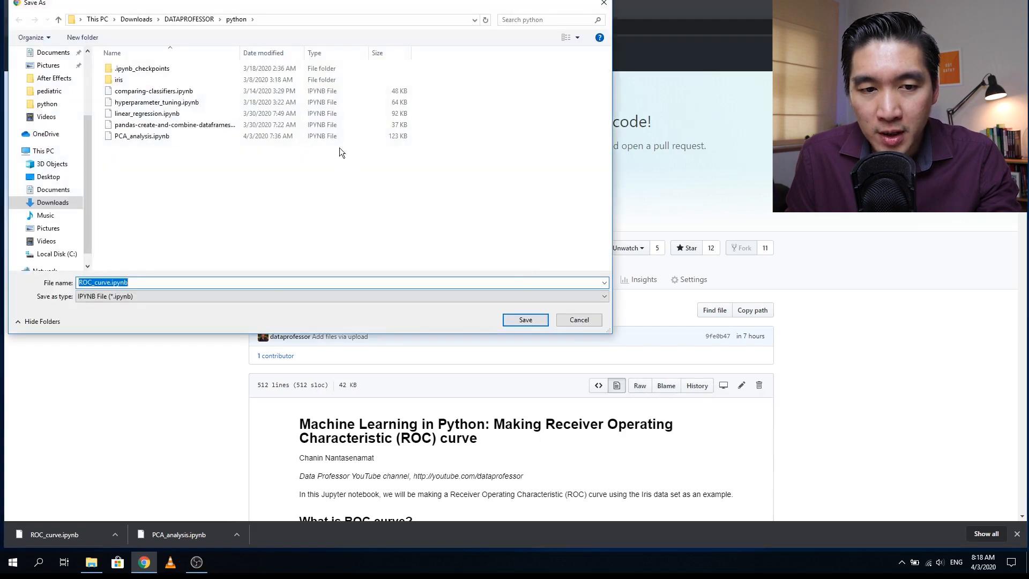
click(524, 319)
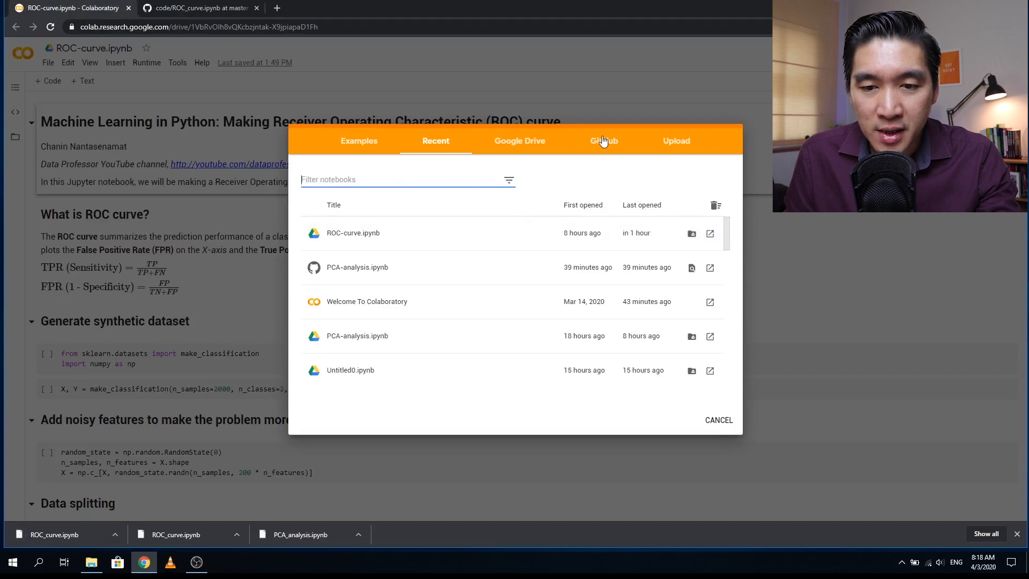
Step: Search GitHub notebooks in Colab for the user 'dataprofessor'
click(603, 140)
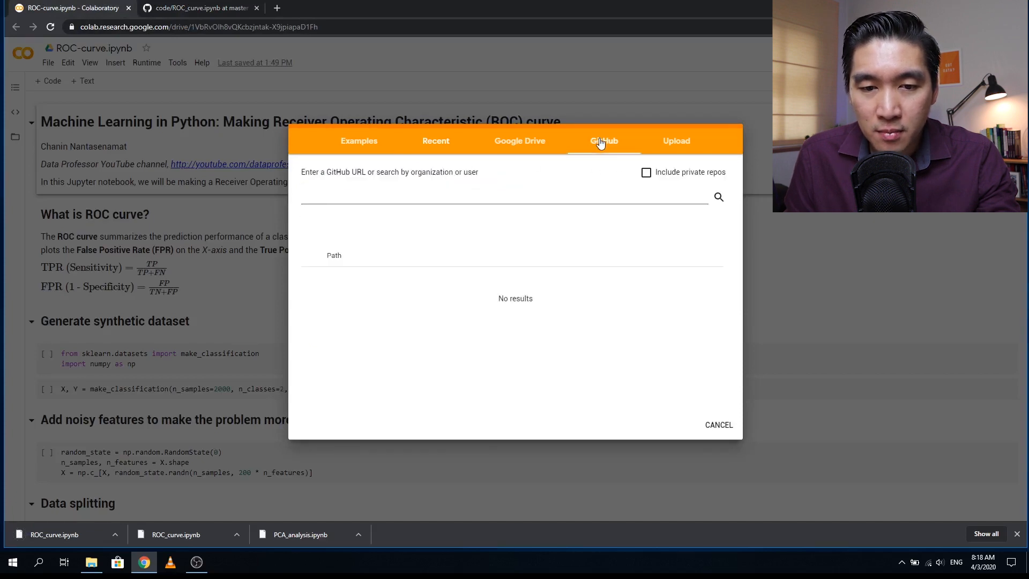
text(d)
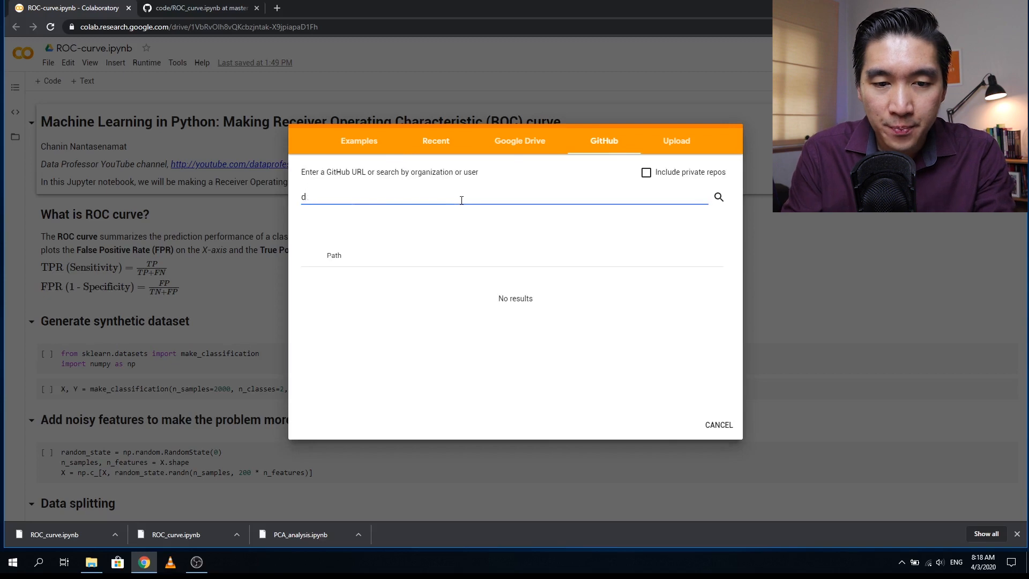
text(ataprofessor)
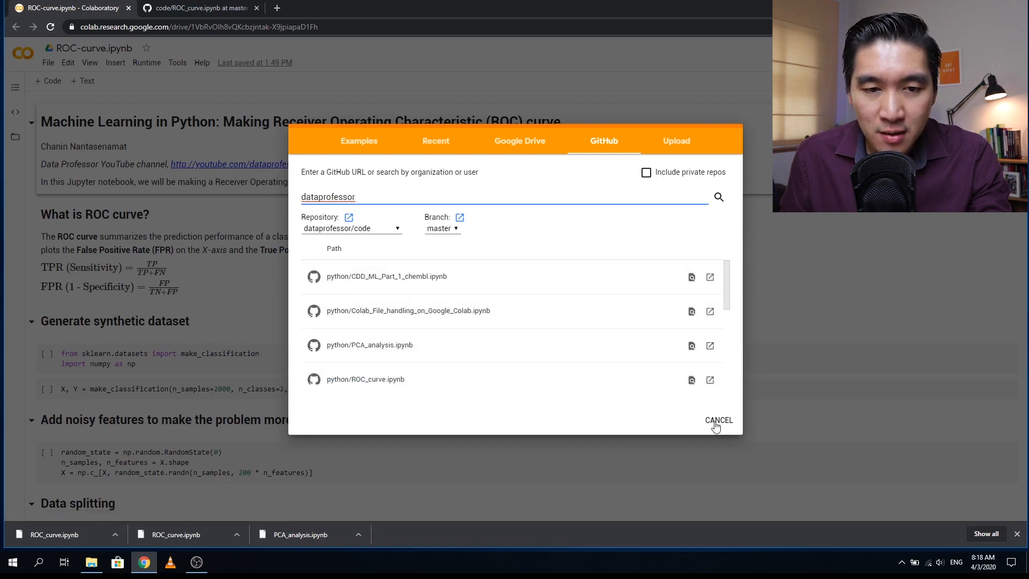
Step: Cancel the Open notebook dialog to return to ROC-curve.ipynb
click(718, 419)
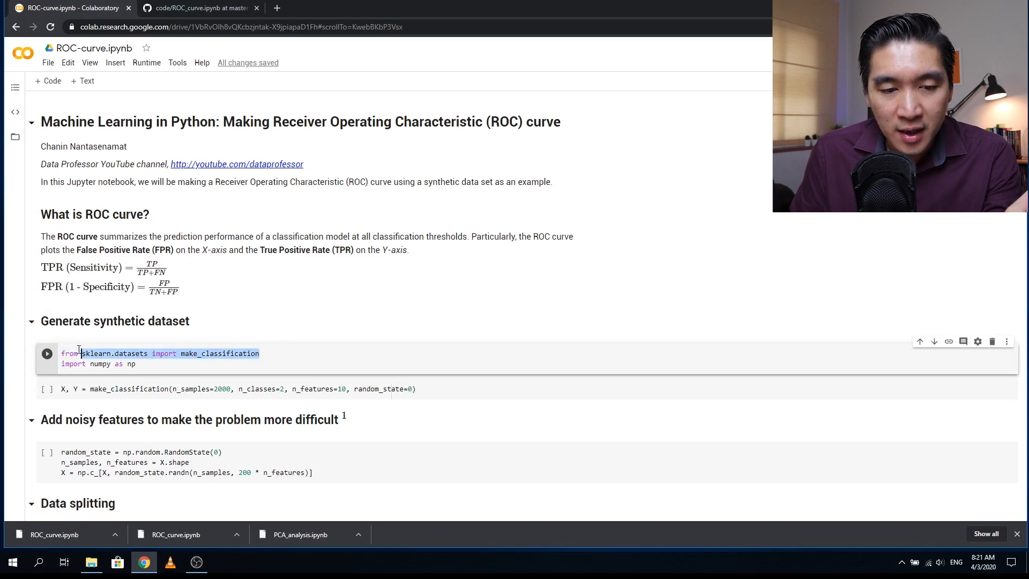
Step: Move the numpy import under 'Add noisy features' and run the dataset and noise cells
click(114, 363)
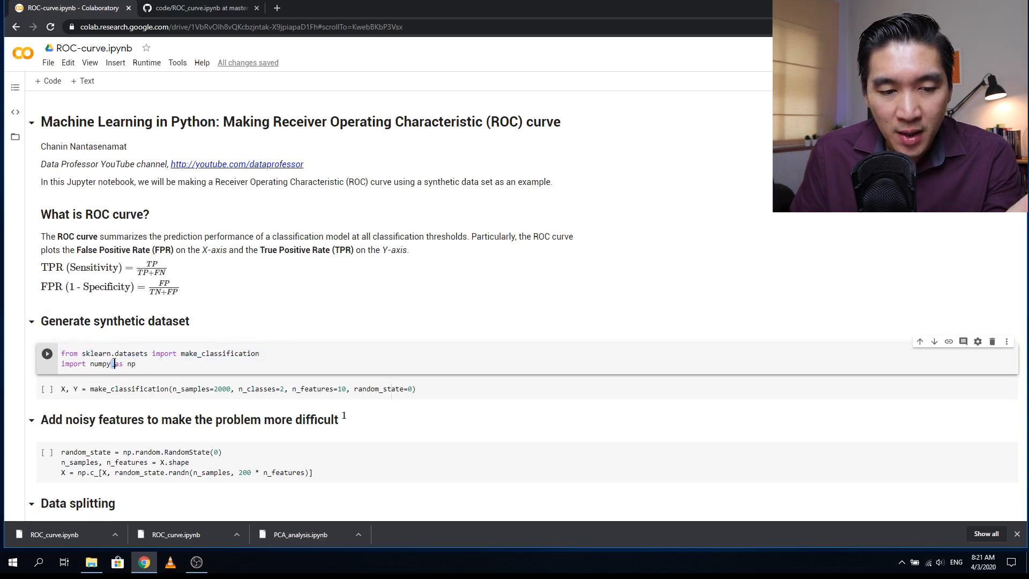
click(46, 353)
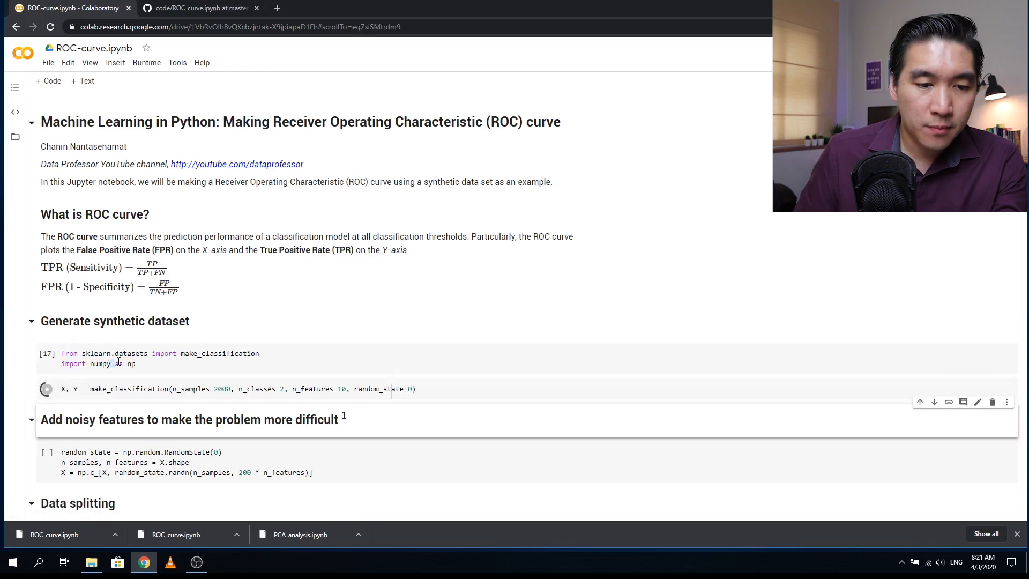
click(44, 389)
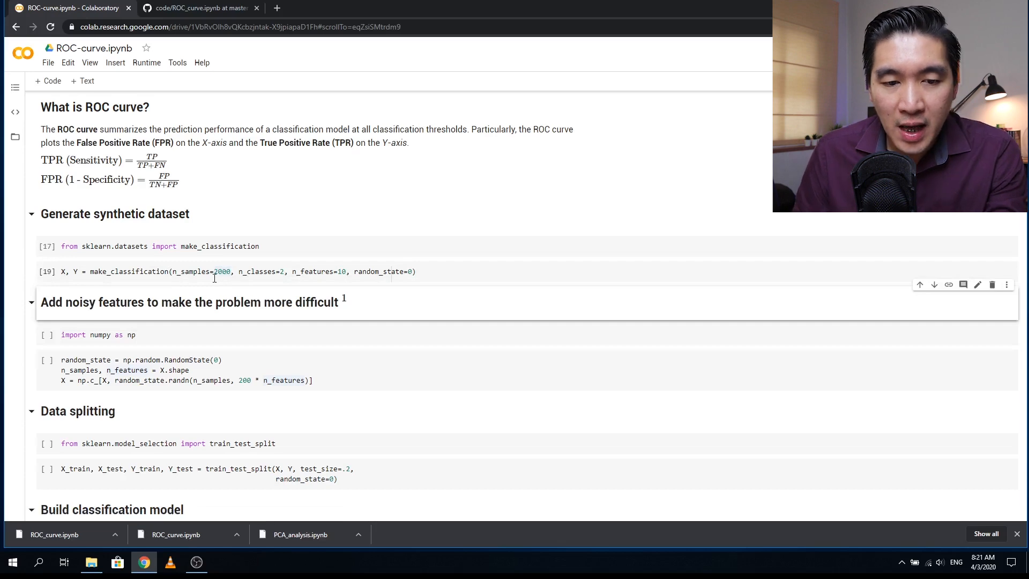
click(275, 272)
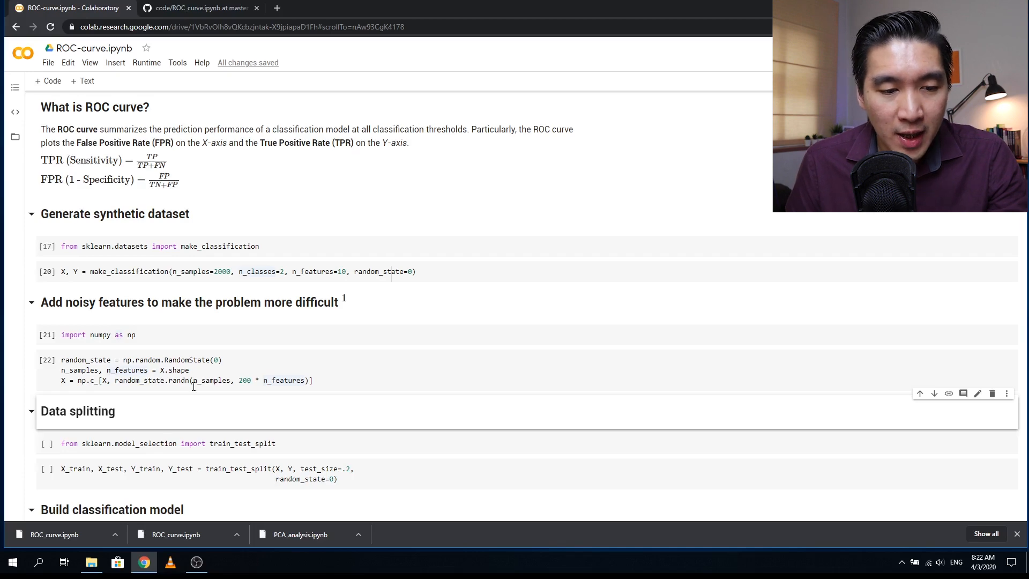
Step: Run the data-splitting, classifier import and Random Forest fitting cells
scroll(down, 3)
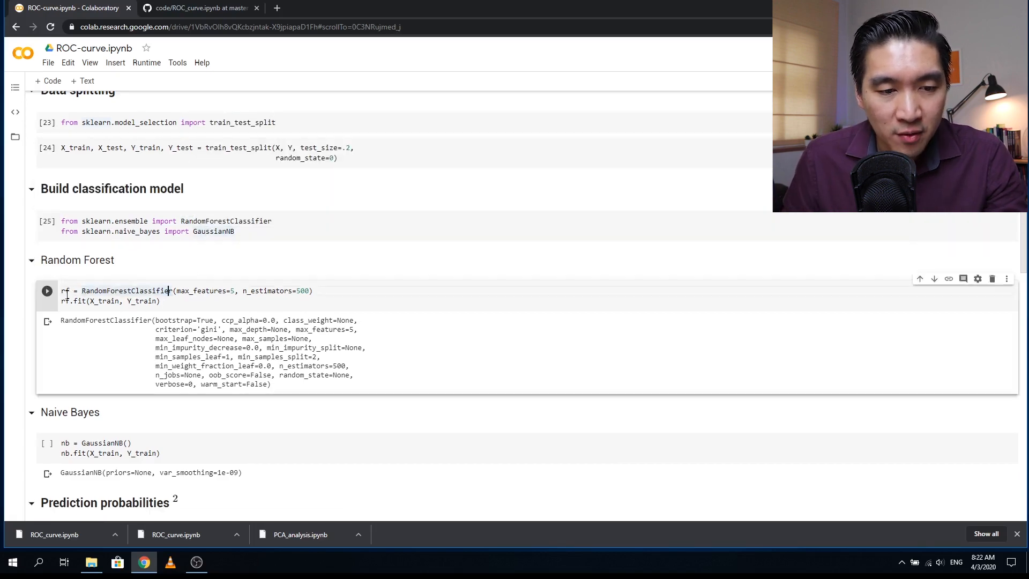
mouse_move(64, 290)
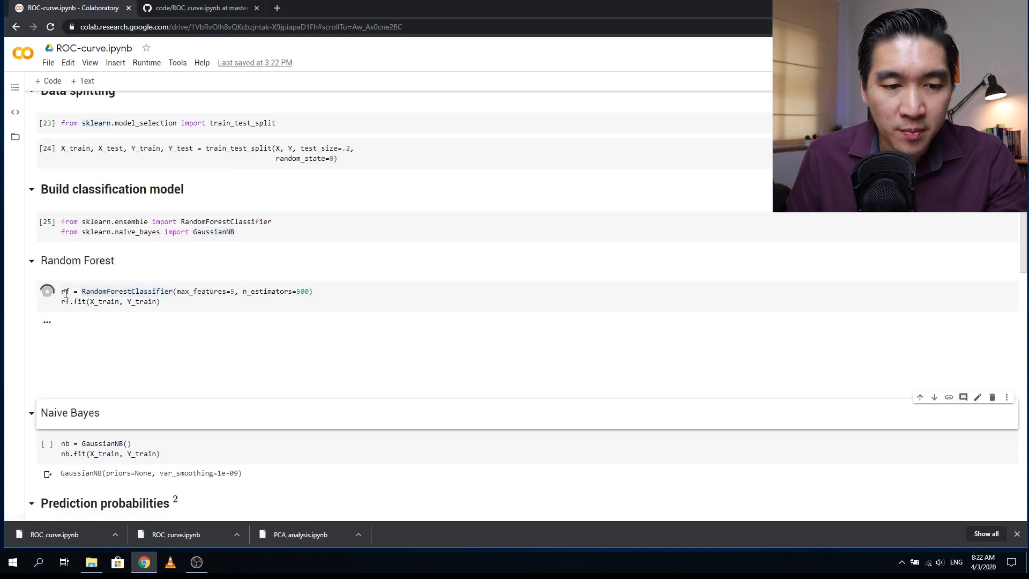
click(47, 291)
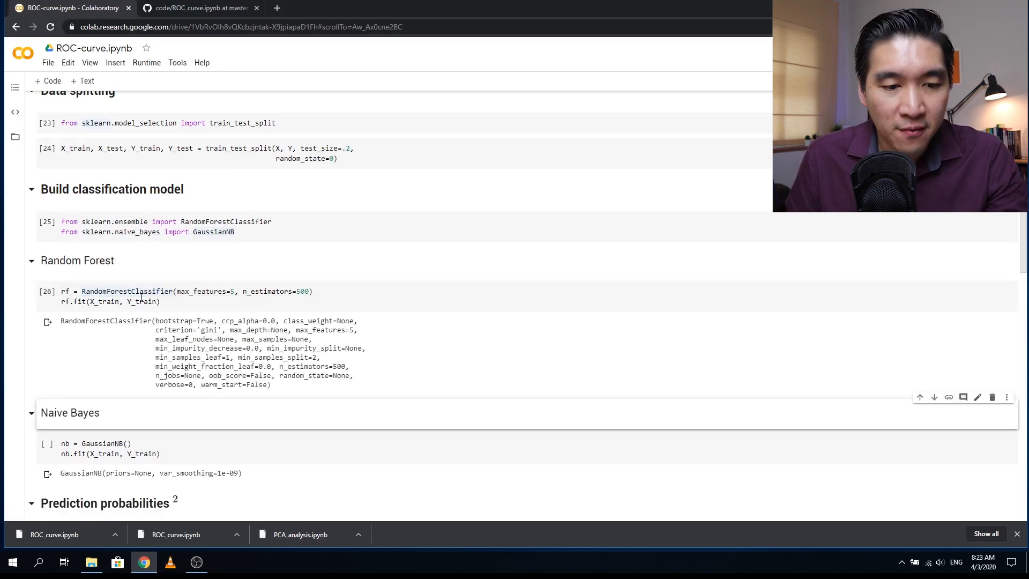
Step: Run the Naive Bayes, predict_proba and positive-class slicing cells
scroll(down, 3)
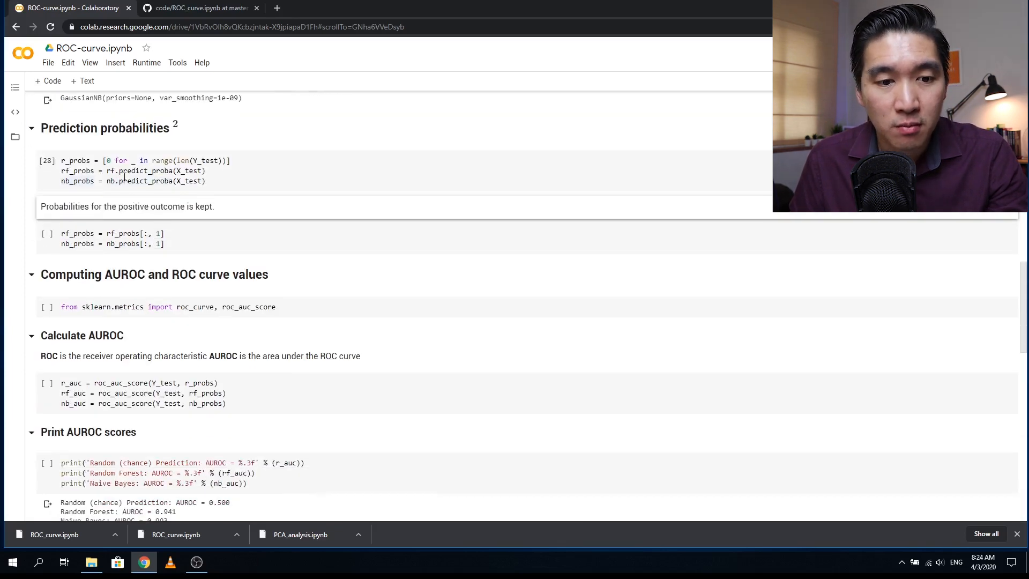
click(102, 244)
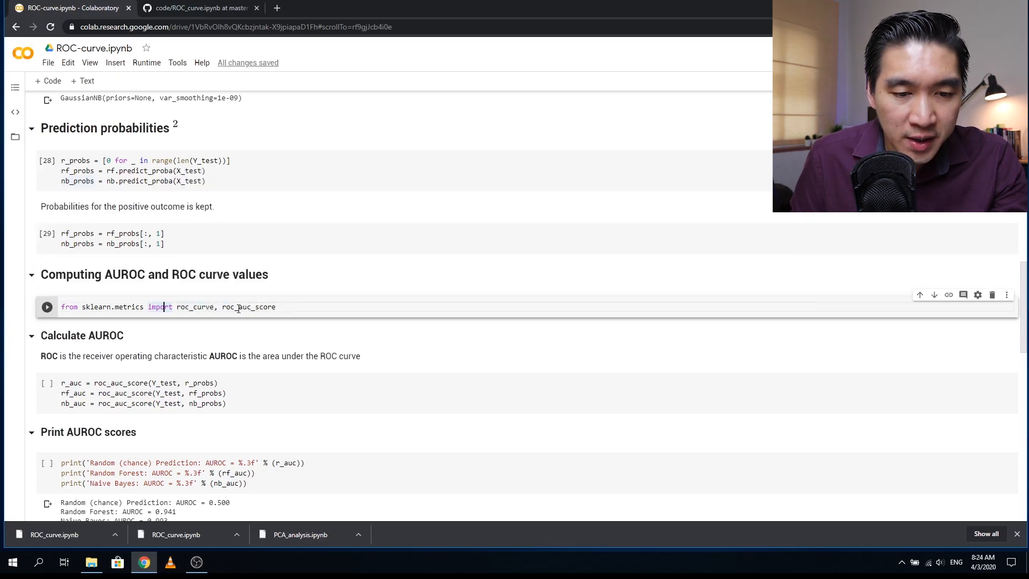
Step: Run the AUROC cells, printing random 0.500, random forest 0.894, naive Bayes 0.993
click(47, 306)
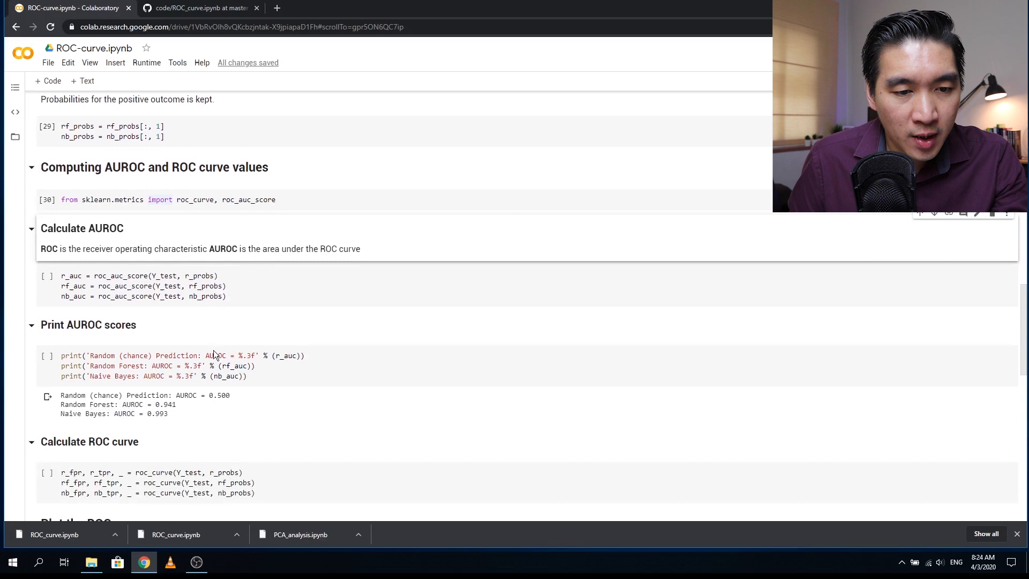
scroll(down, 3)
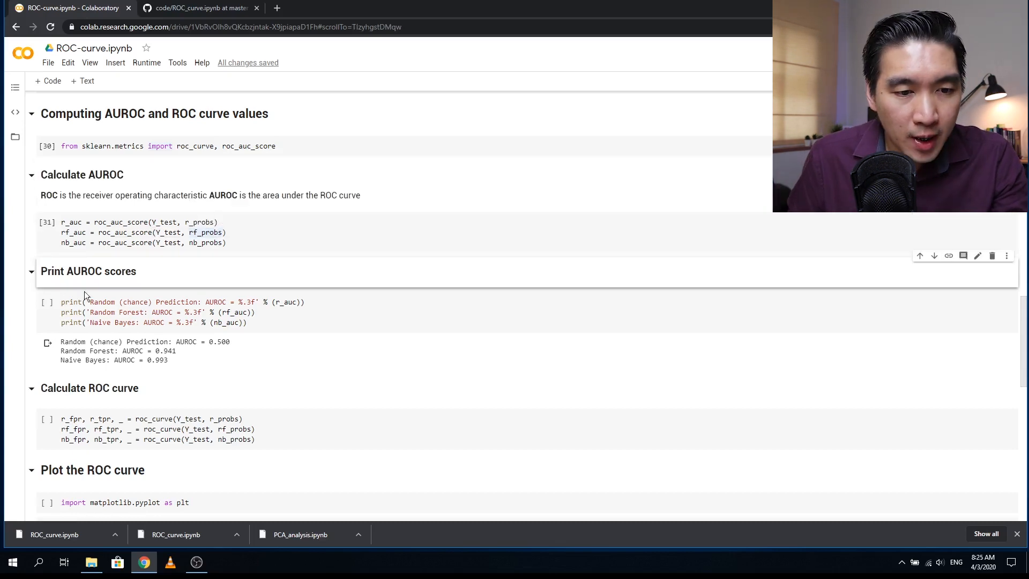
click(47, 301)
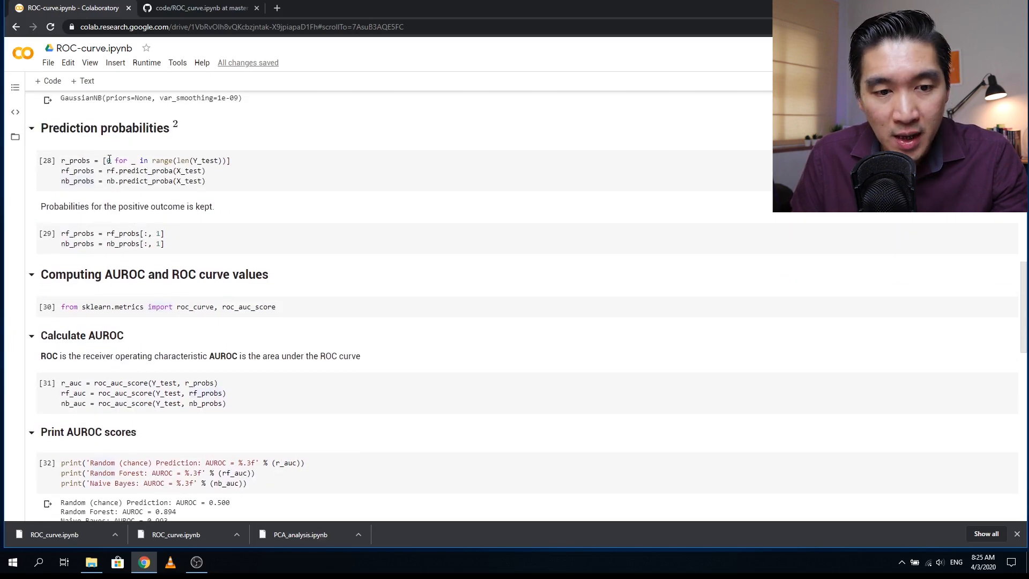
scroll(down, 3)
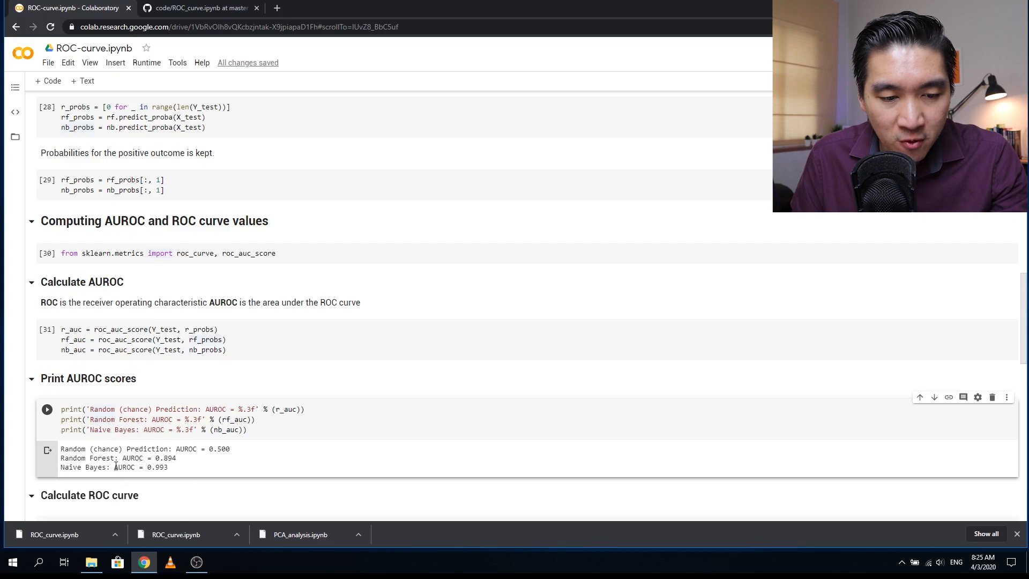
mouse_move(140, 479)
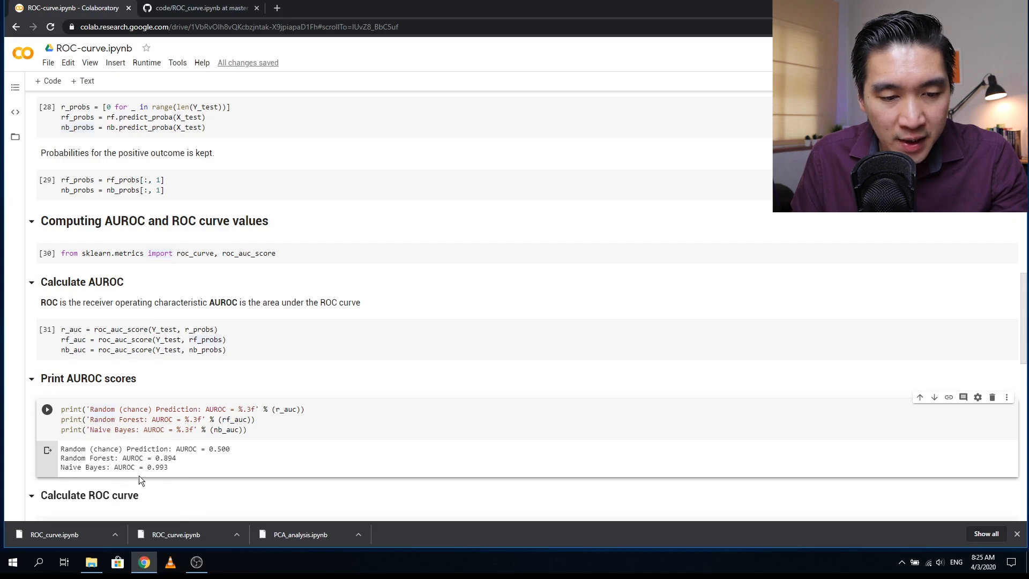
Step: Run the roc_curve, matplotlib import and plotting cells to draw the ROC comparison
scroll(down, 3)
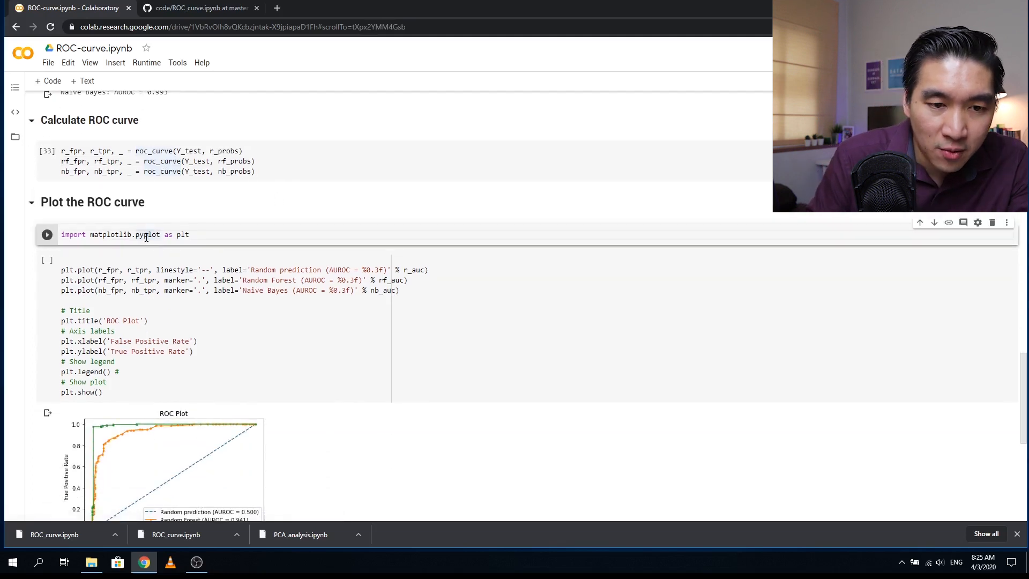
click(47, 234)
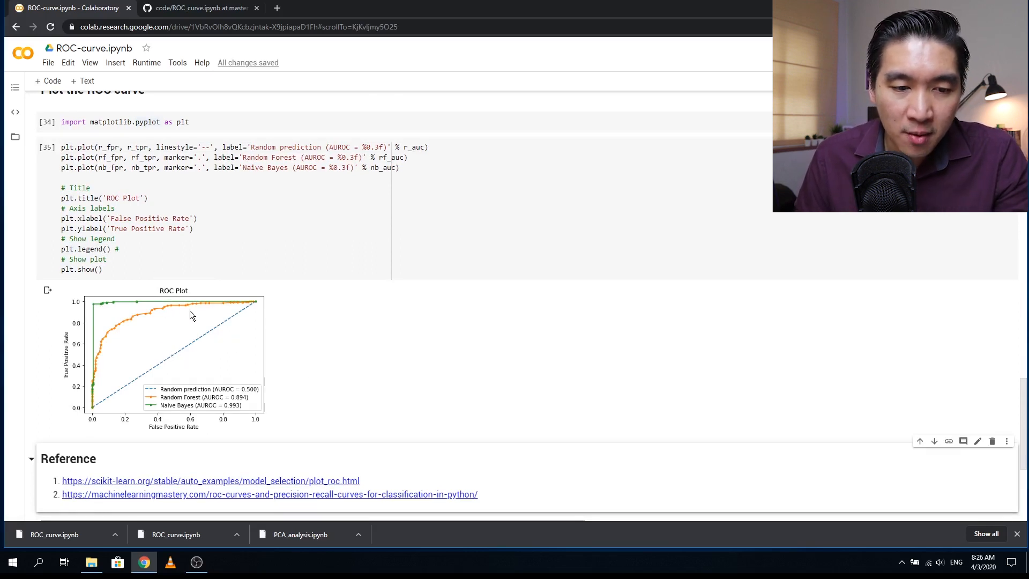
mouse_move(444, 395)
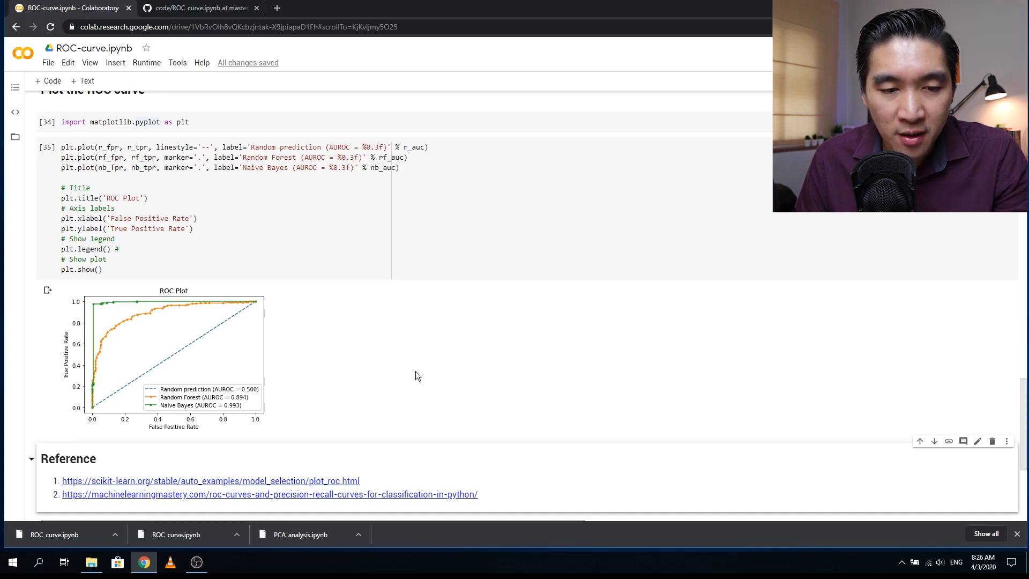
mouse_move(108, 333)
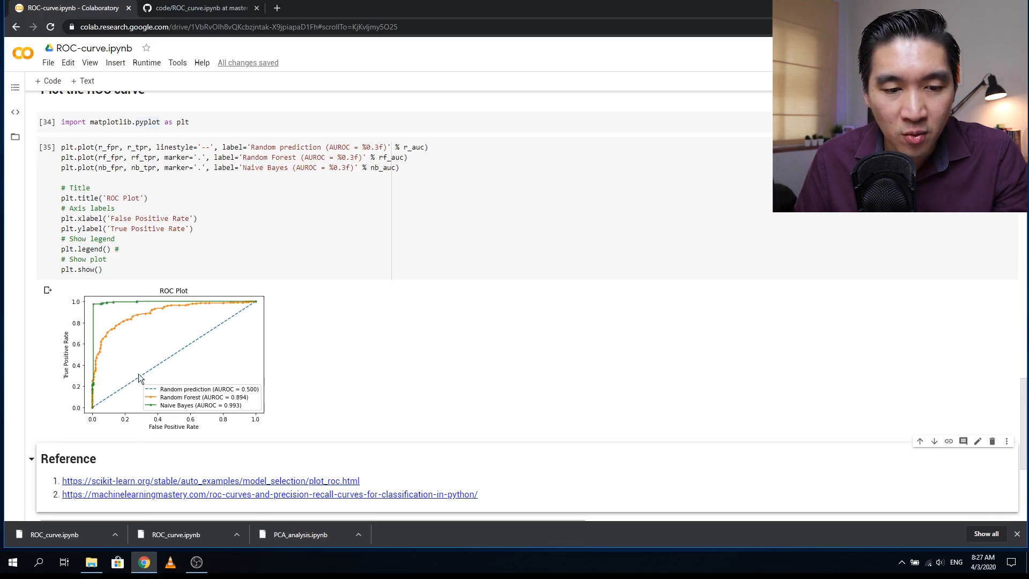
mouse_move(239, 320)
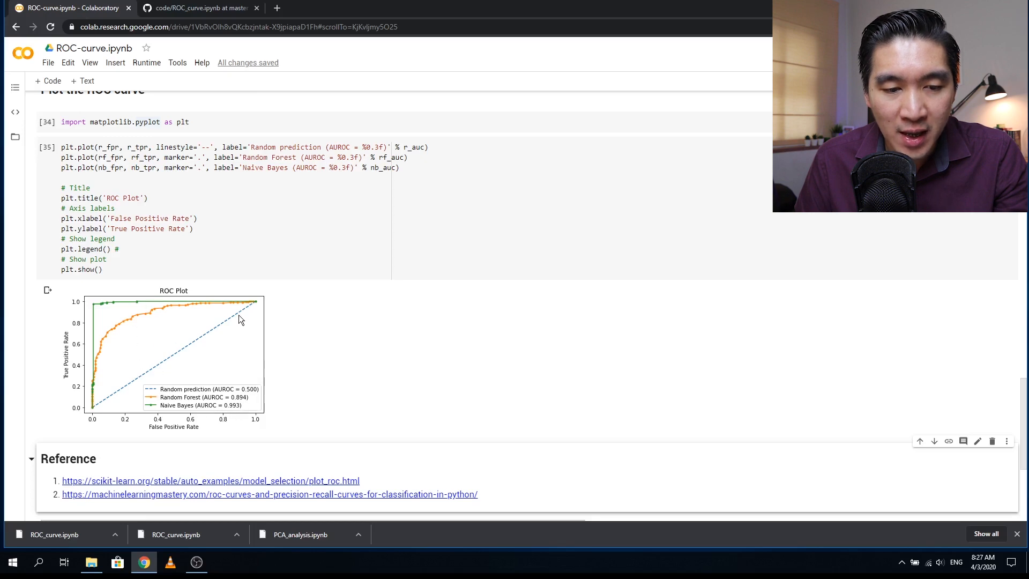
mouse_move(112, 405)
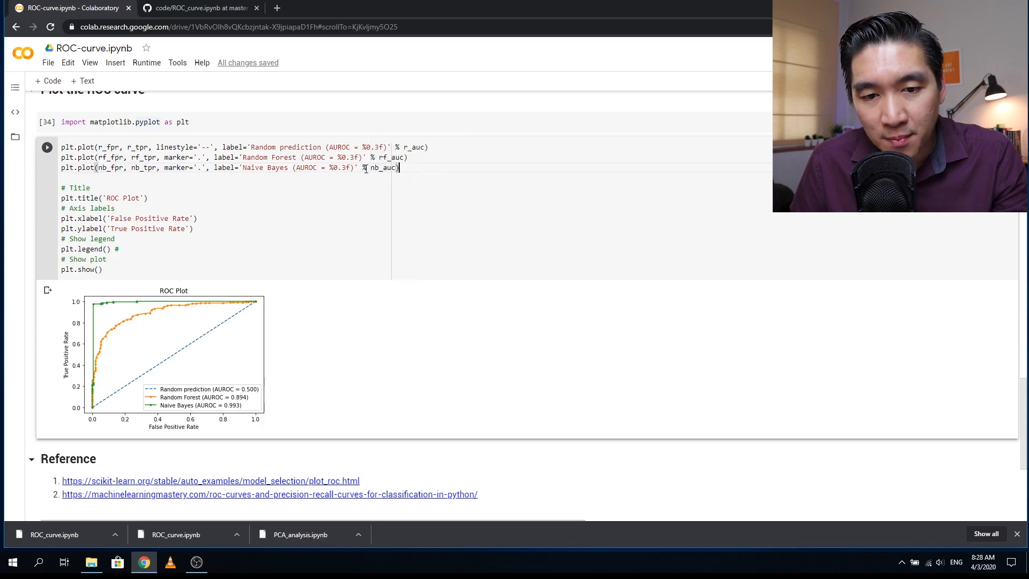
Step: Select nb_auc in the ROC plotting code
double_click(384, 168)
text(r_auc)
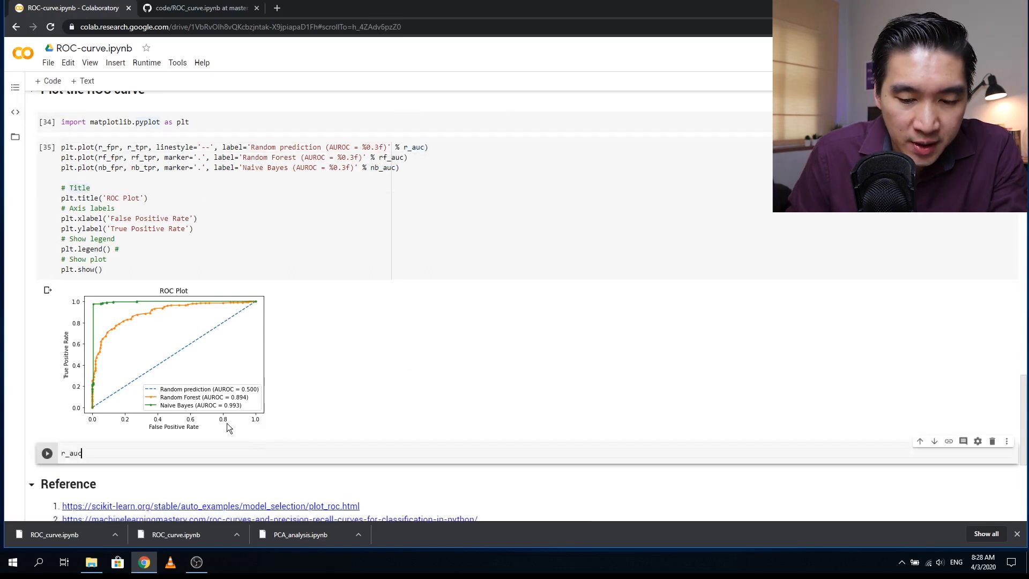
Step: Show nb_auc, then run print('NB: %.3f' % nb_auc) to output NB: 0.993
click(46, 453)
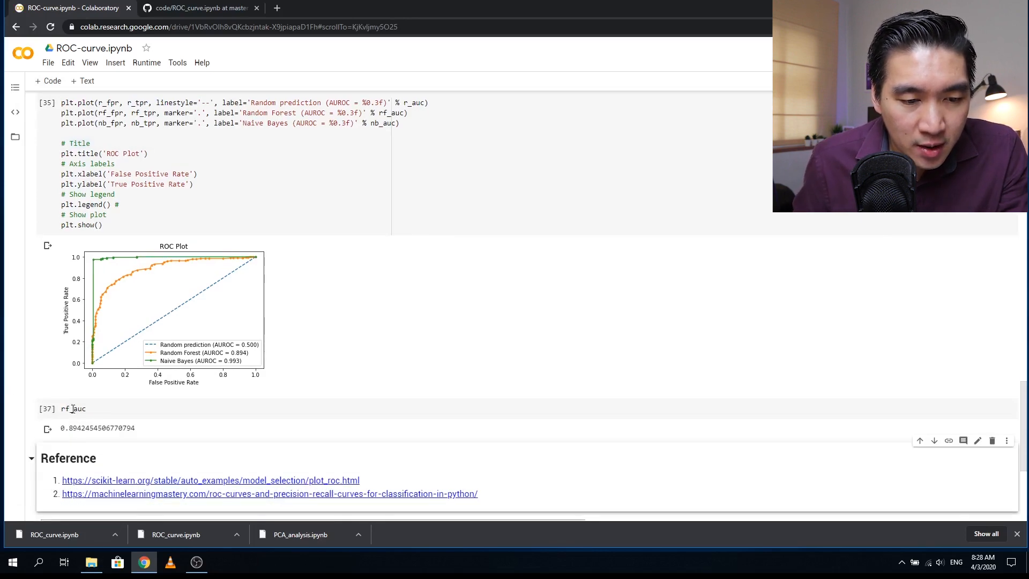
text(nb_auc)
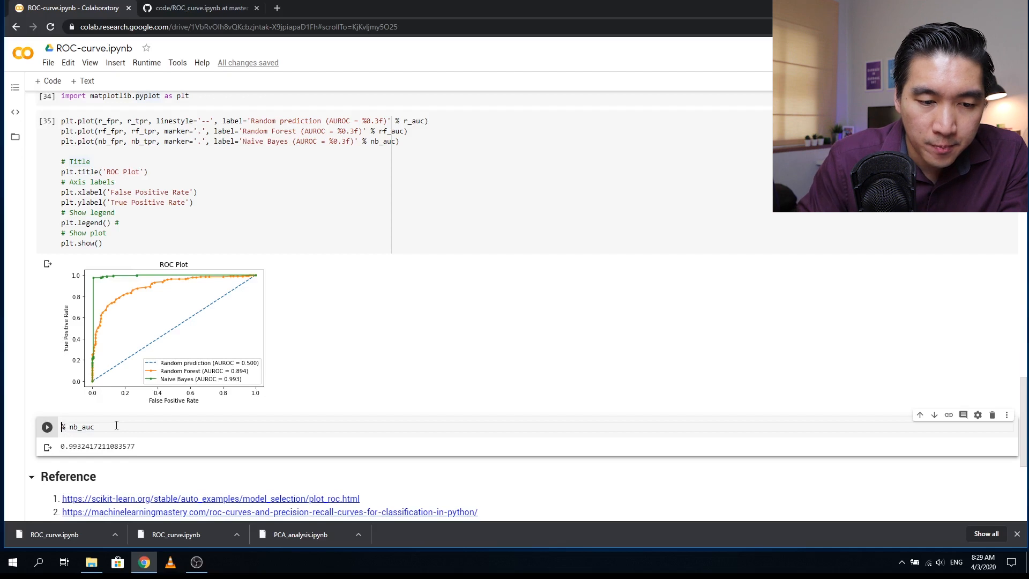
text(print)
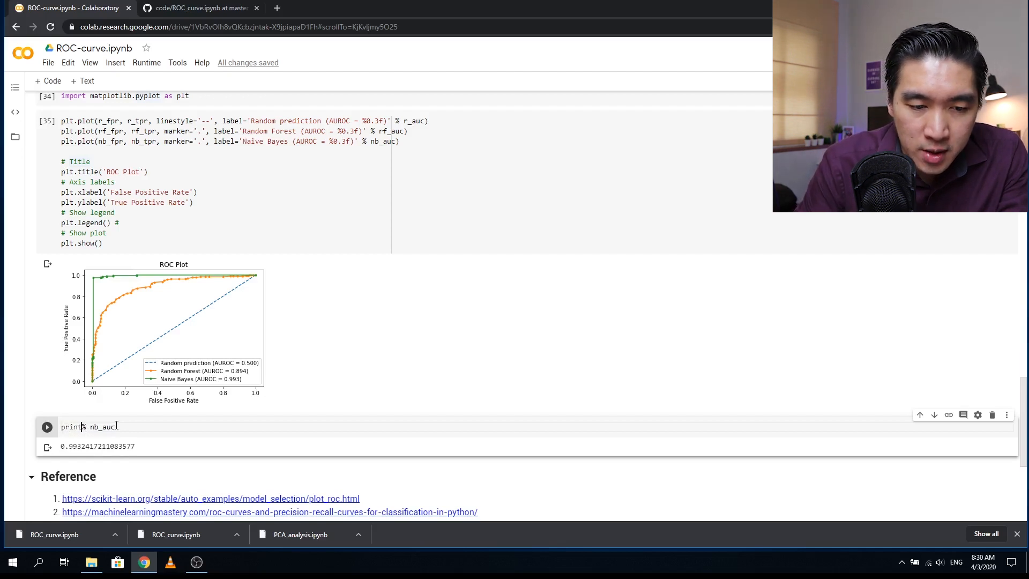
text((')
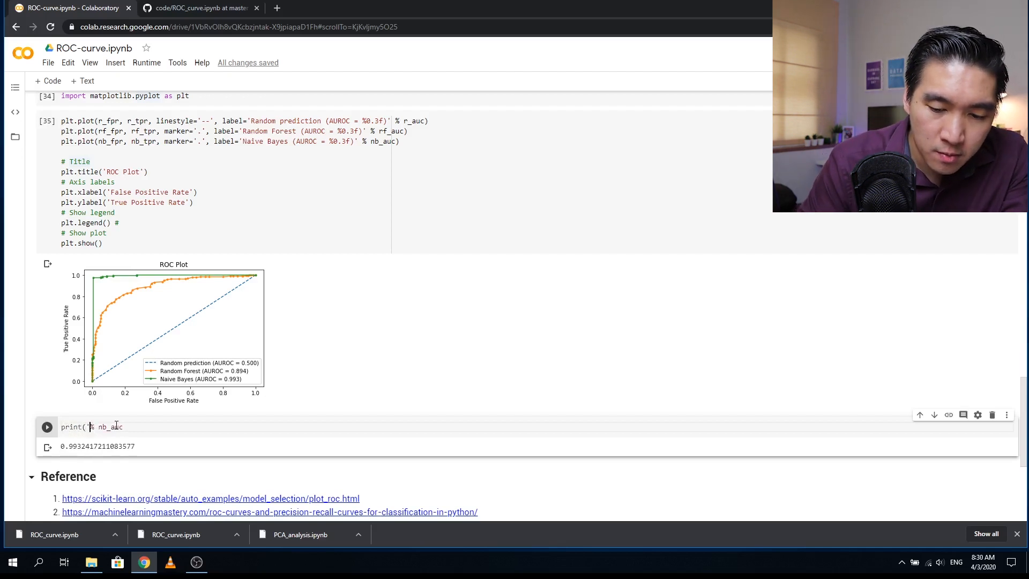
text(NB: %.3f')
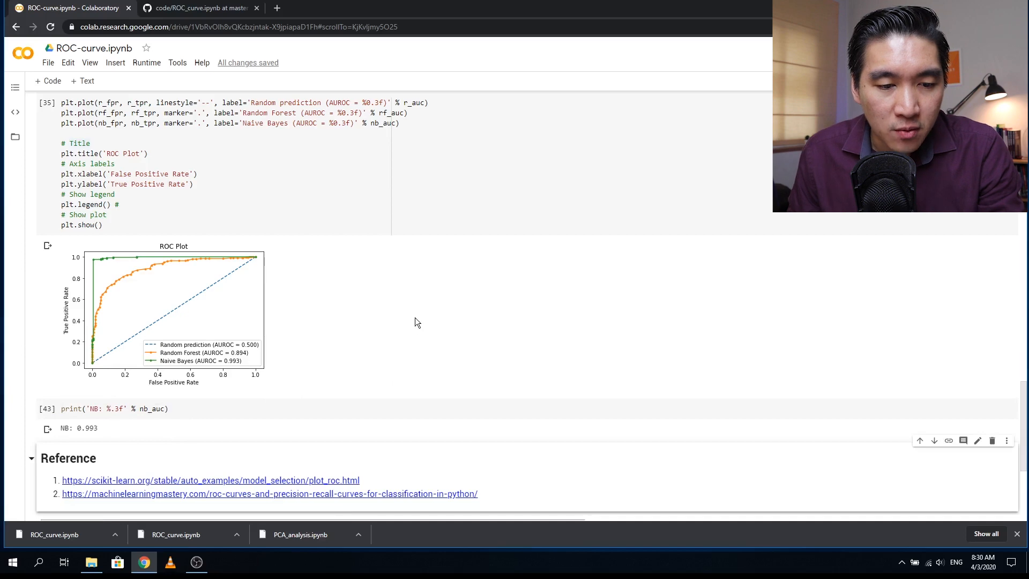
mouse_move(340, 383)
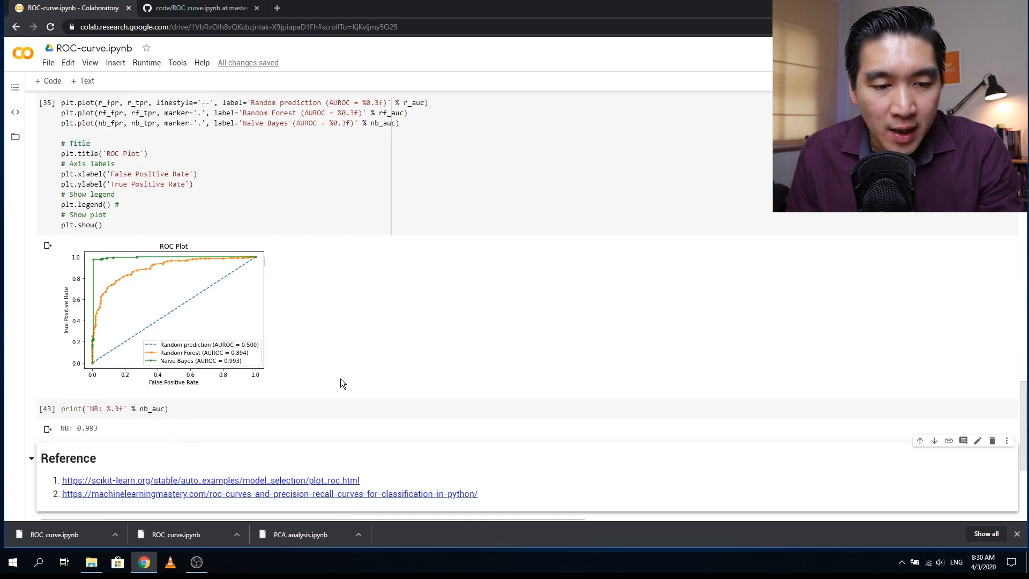
click(125, 408)
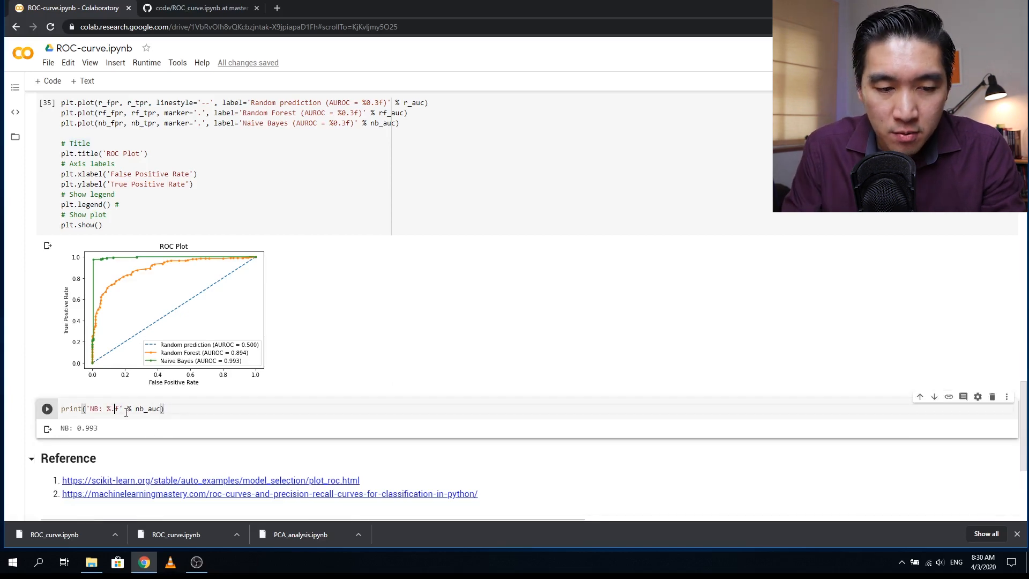